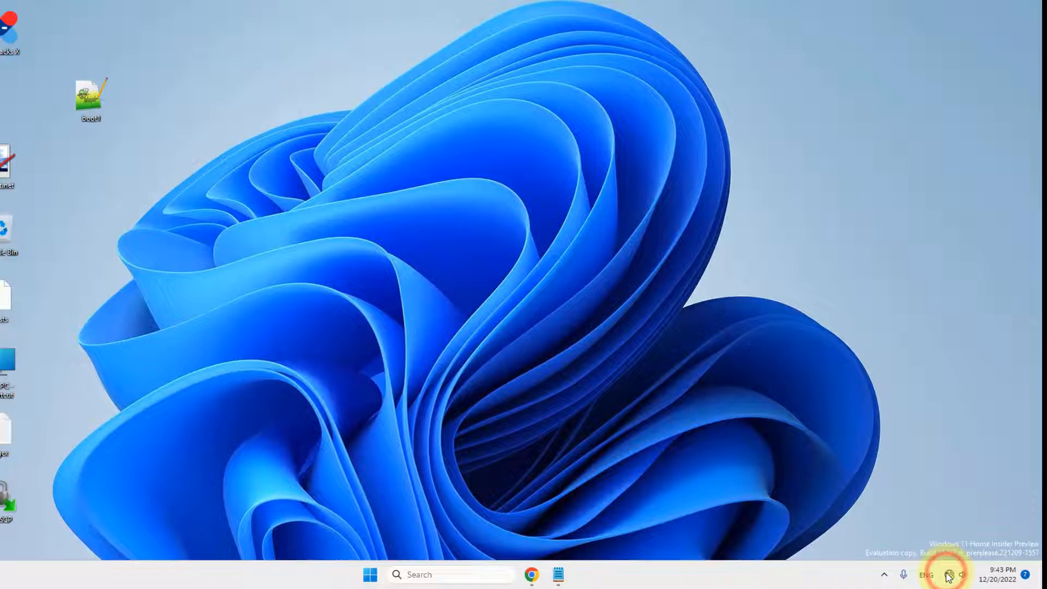
Connect to the New Geecko Wi-Fi network with Connect automatically ticked.
click(948, 574)
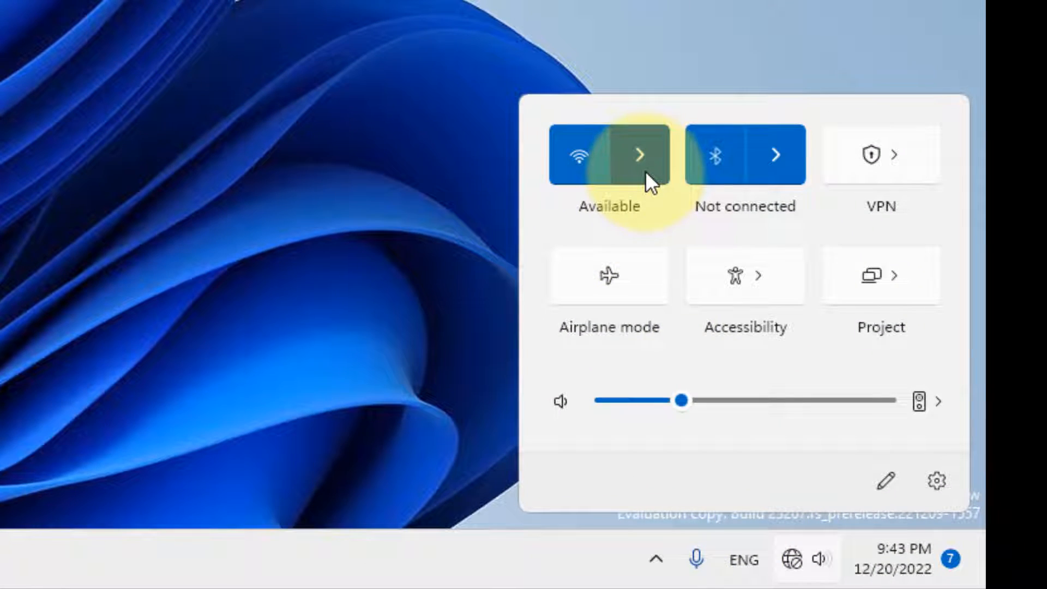
click(639, 154)
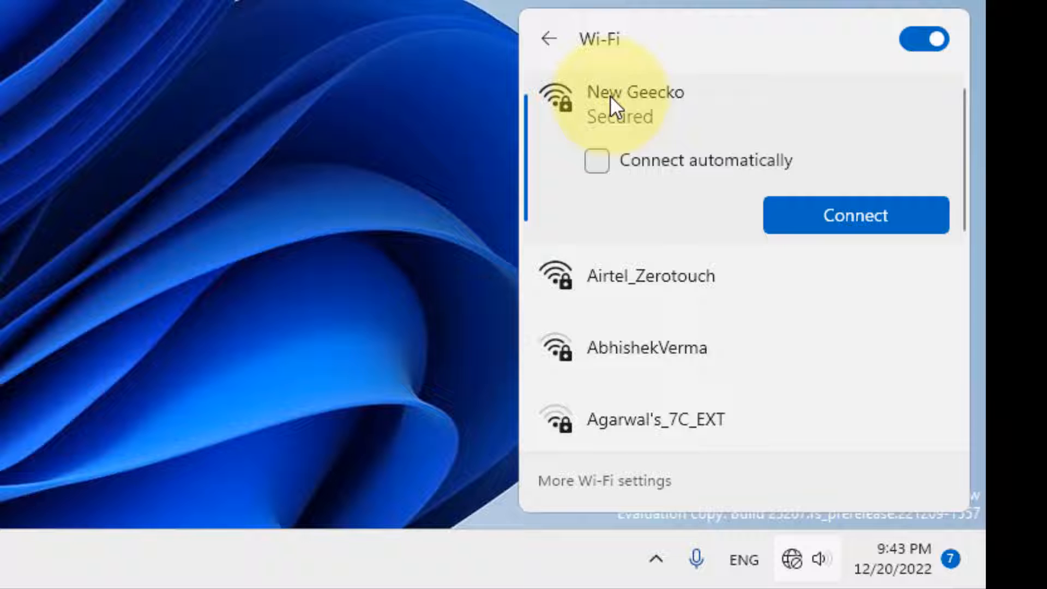
click(595, 160)
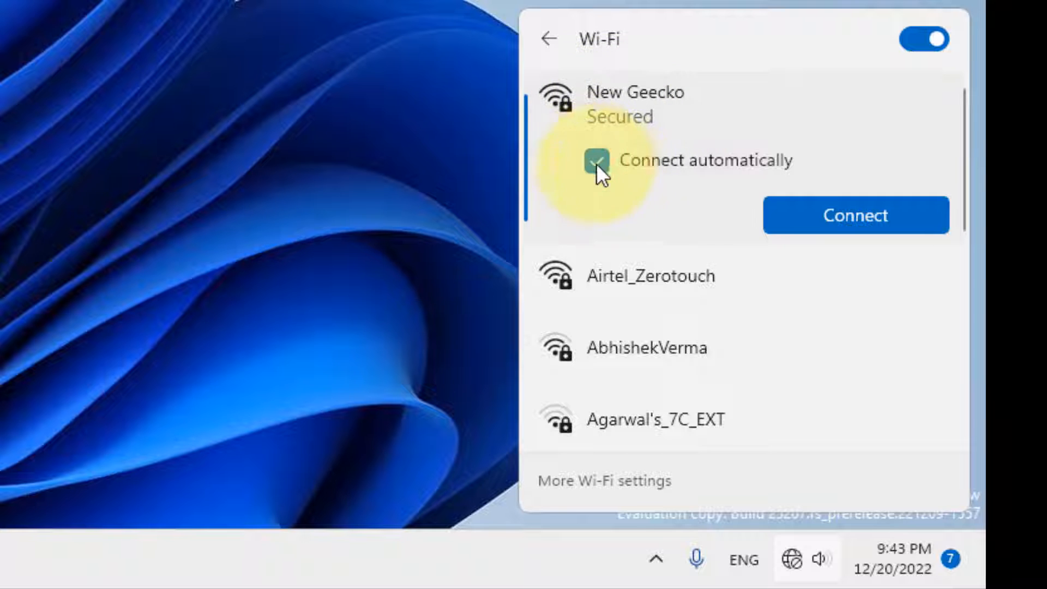
click(854, 215)
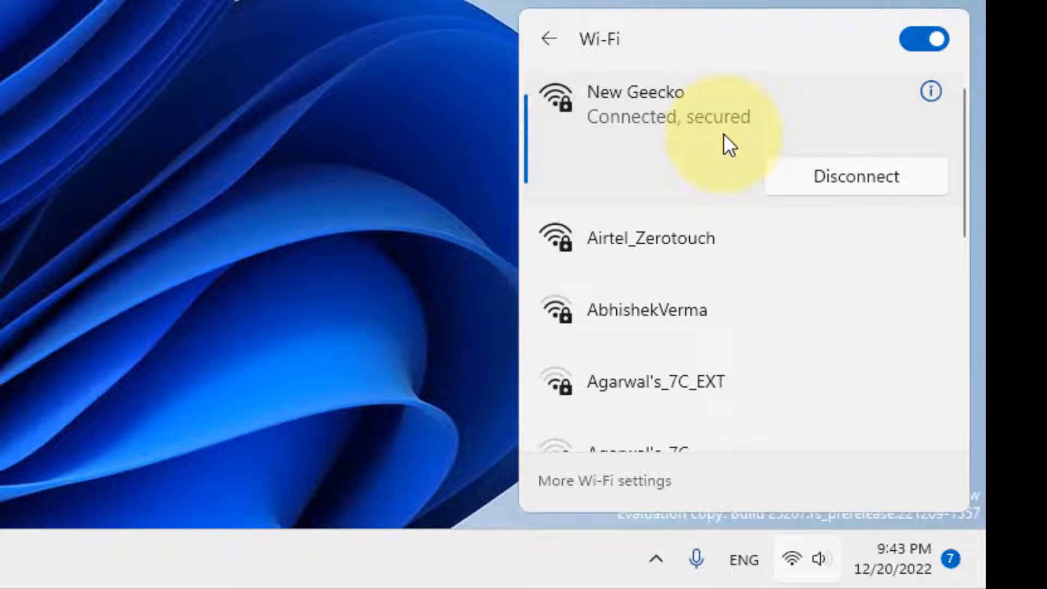
mouse_move(571, 127)
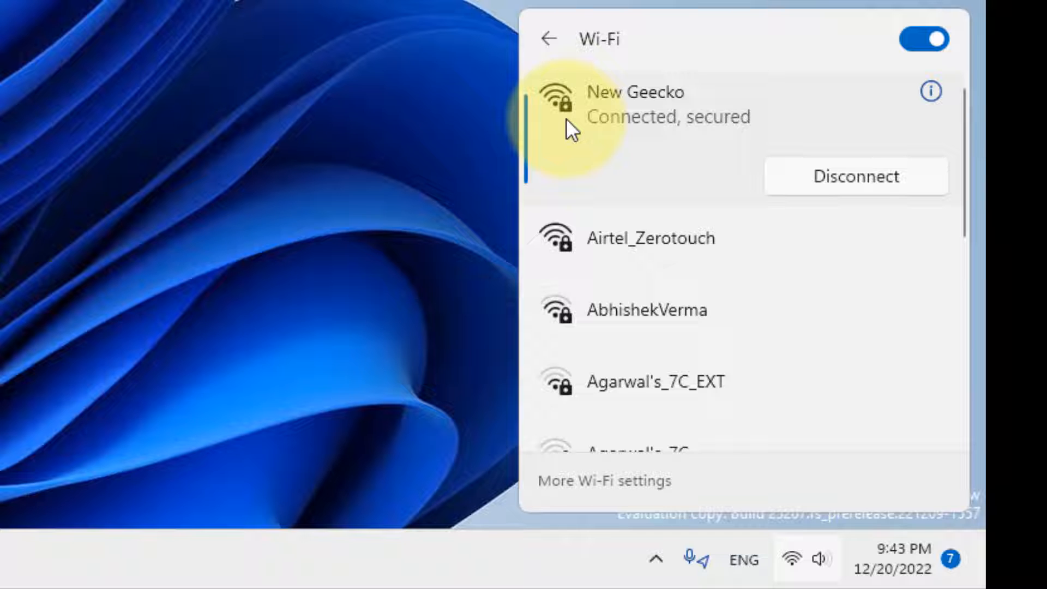
mouse_move(255, 98)
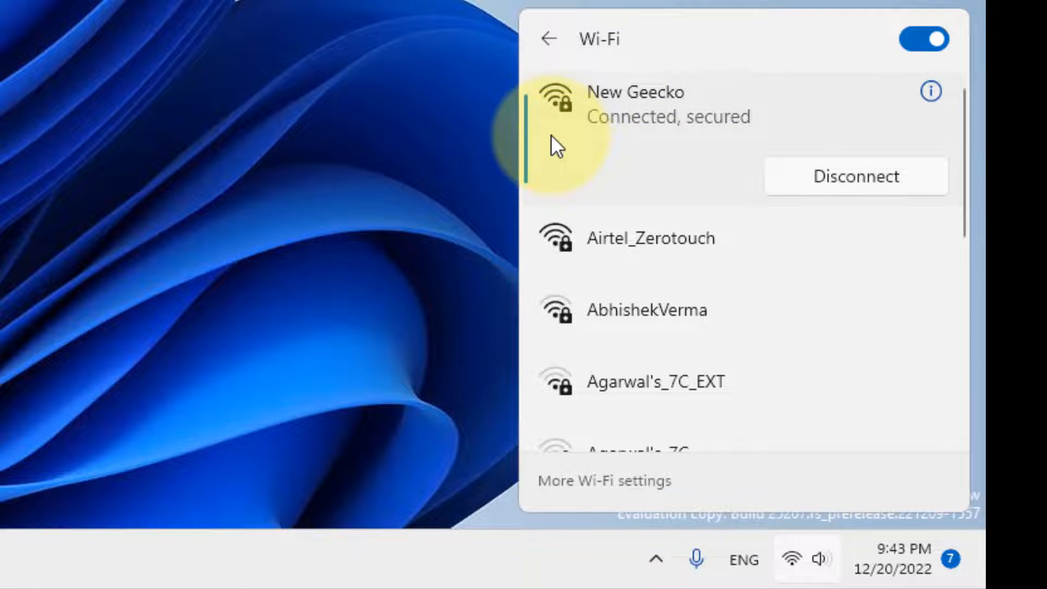
mouse_move(639, 165)
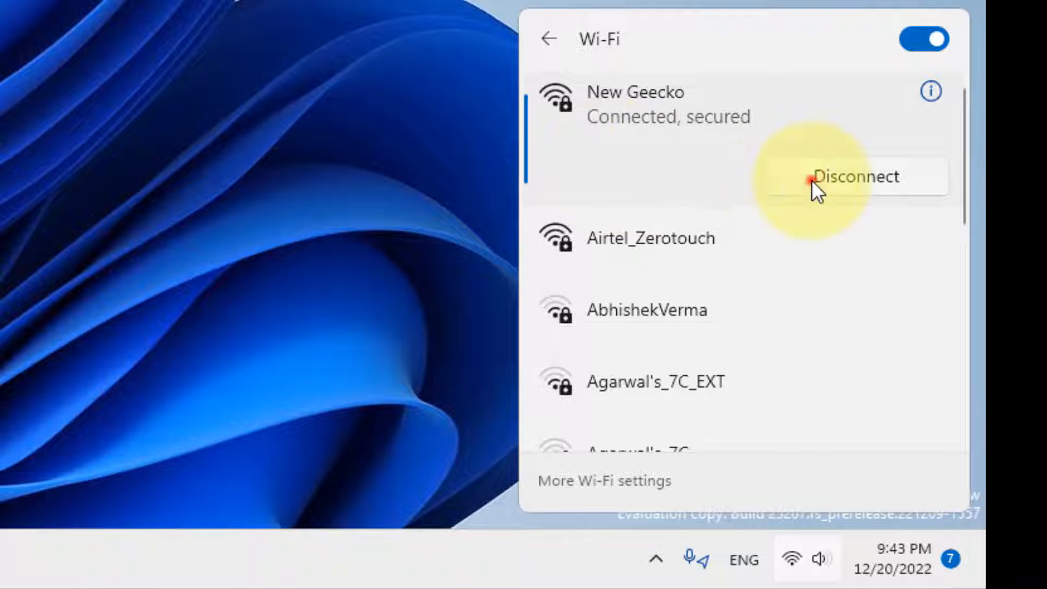
Disconnect from New Geecko in the Quick Settings Wi-Fi list.
click(854, 175)
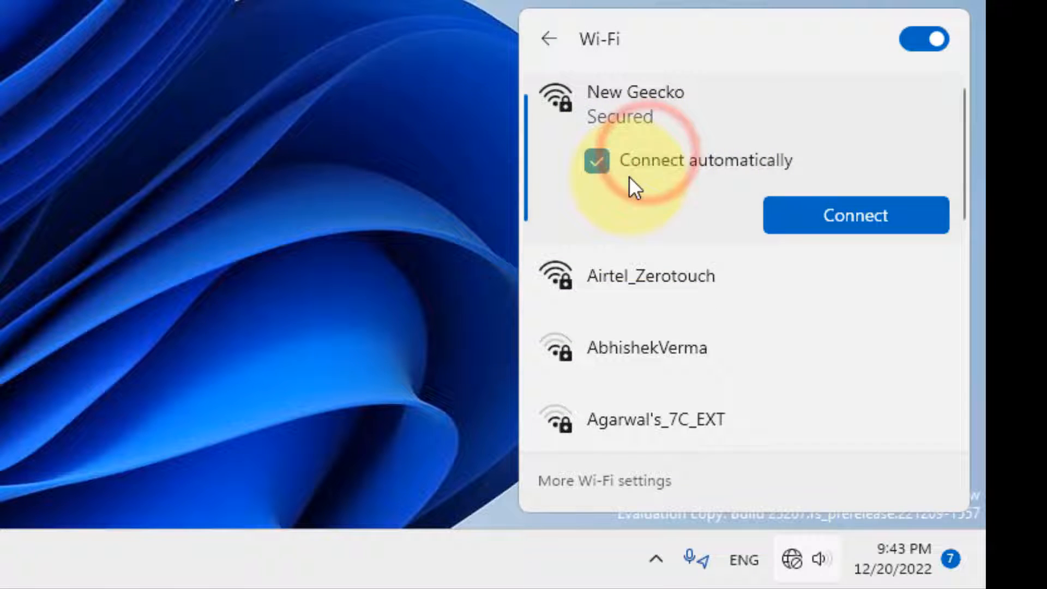
click(855, 214)
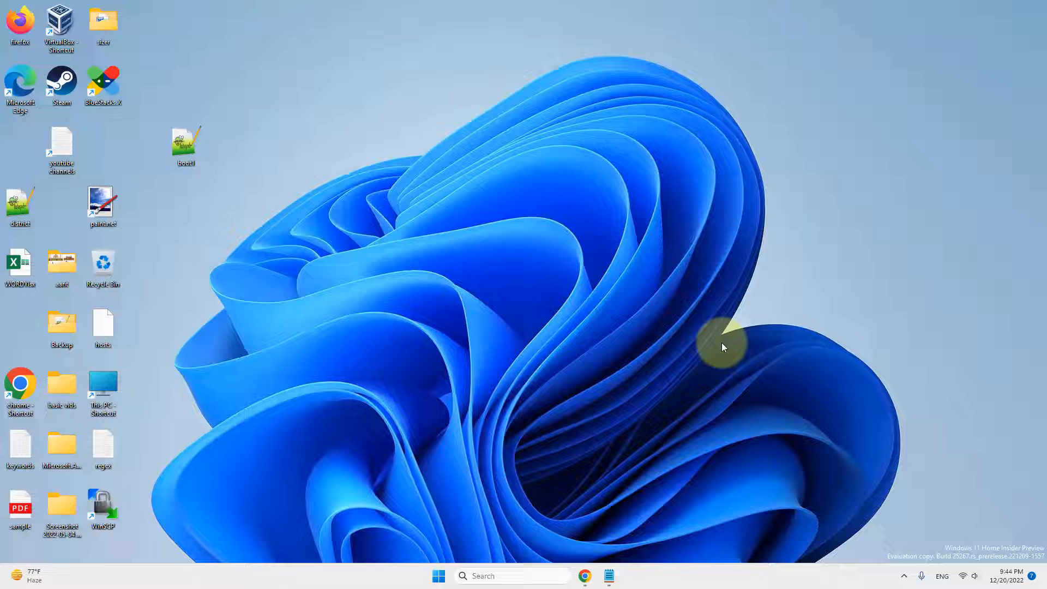
mouse_move(434, 524)
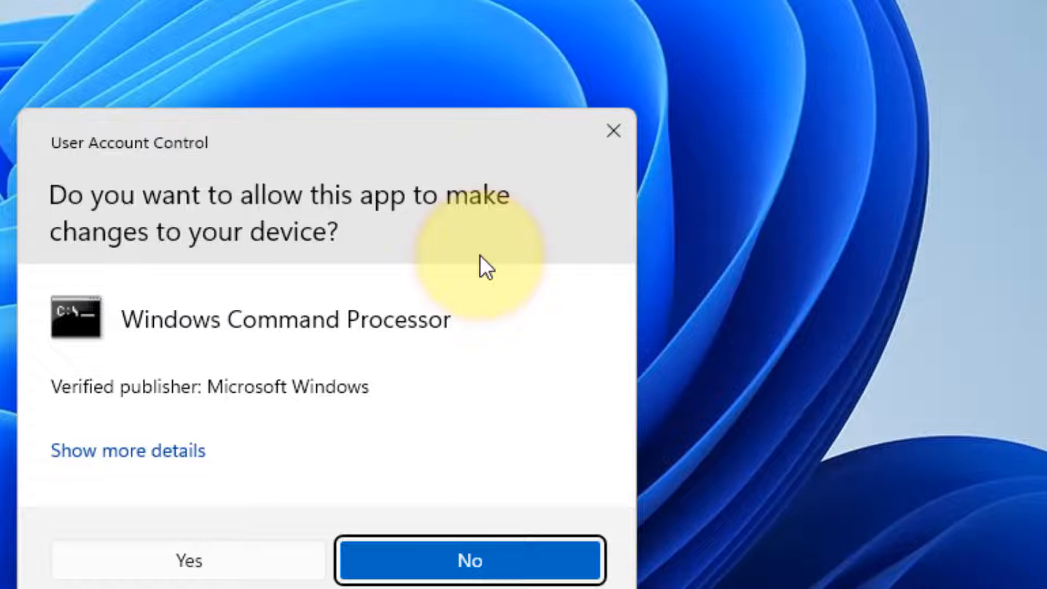
Approve the User Account Control prompt to open an administrator Command Prompt.
click(188, 559)
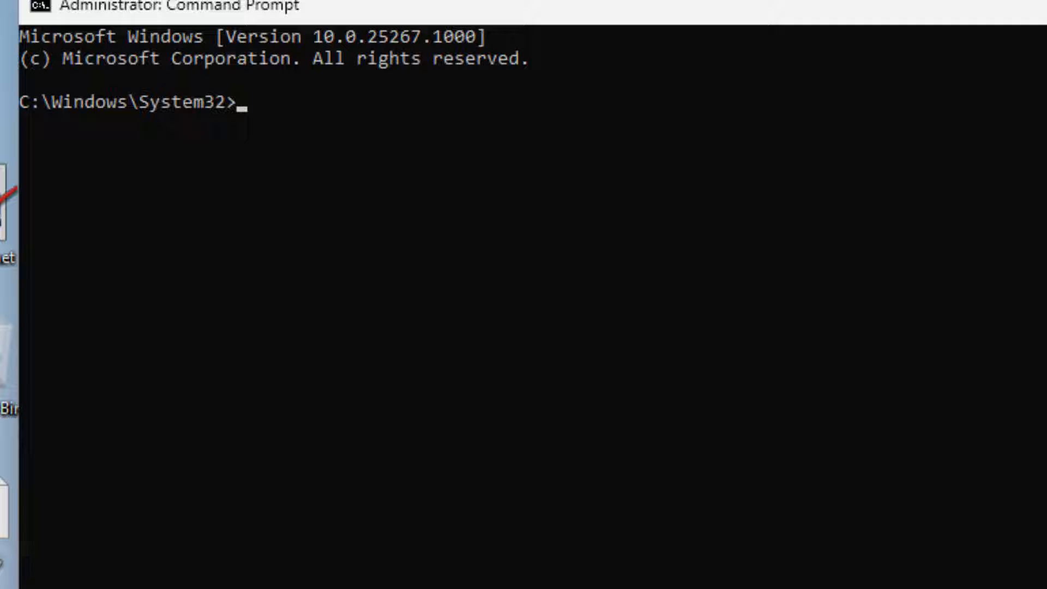
Run 'netsh wlan show profiles' to list the saved Wi-Fi profiles.
text(netsh)
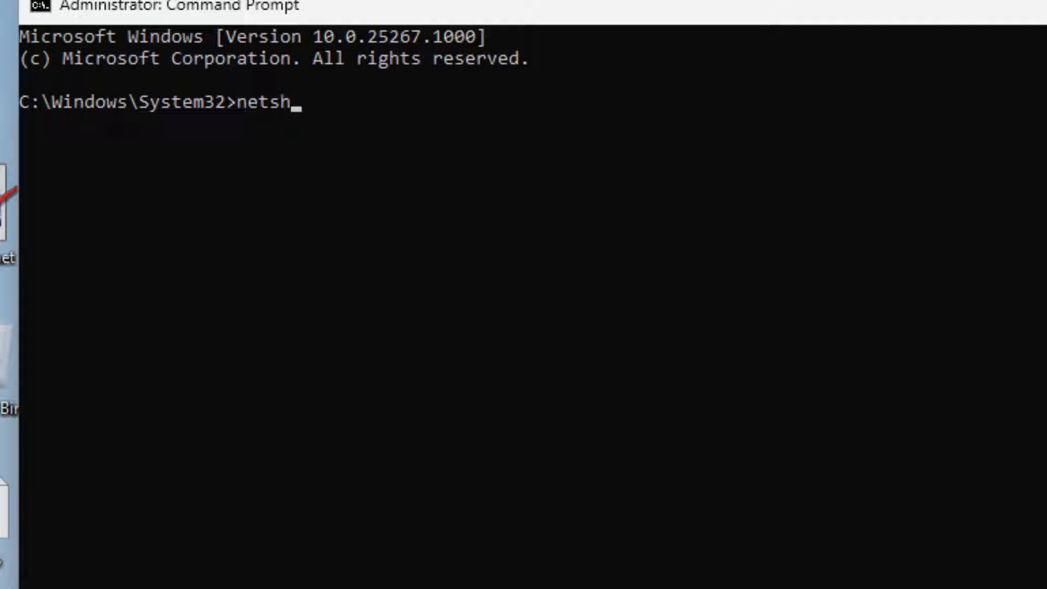
text(wlan)
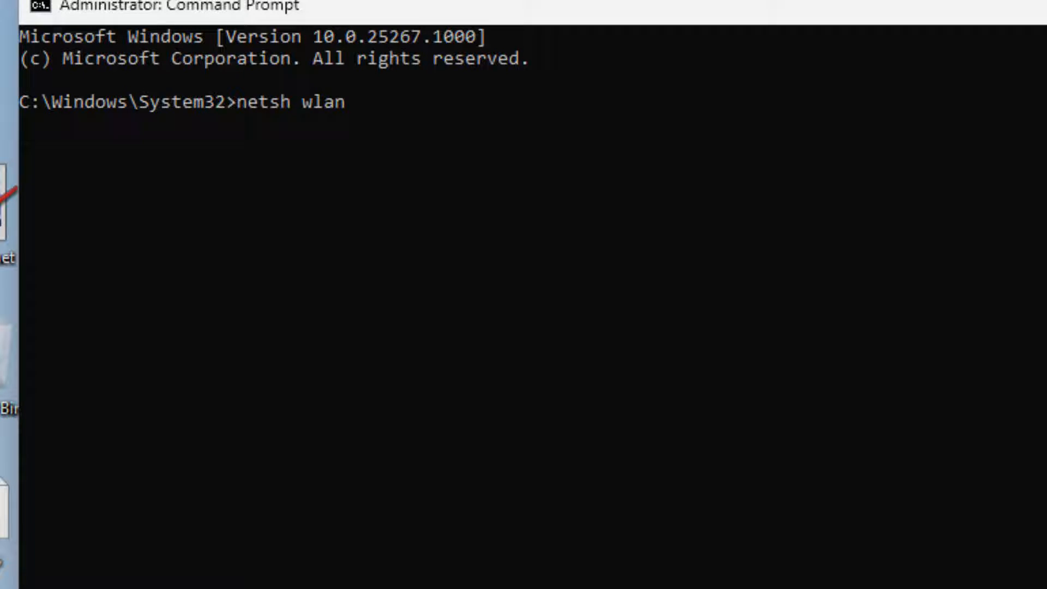
text(show p)
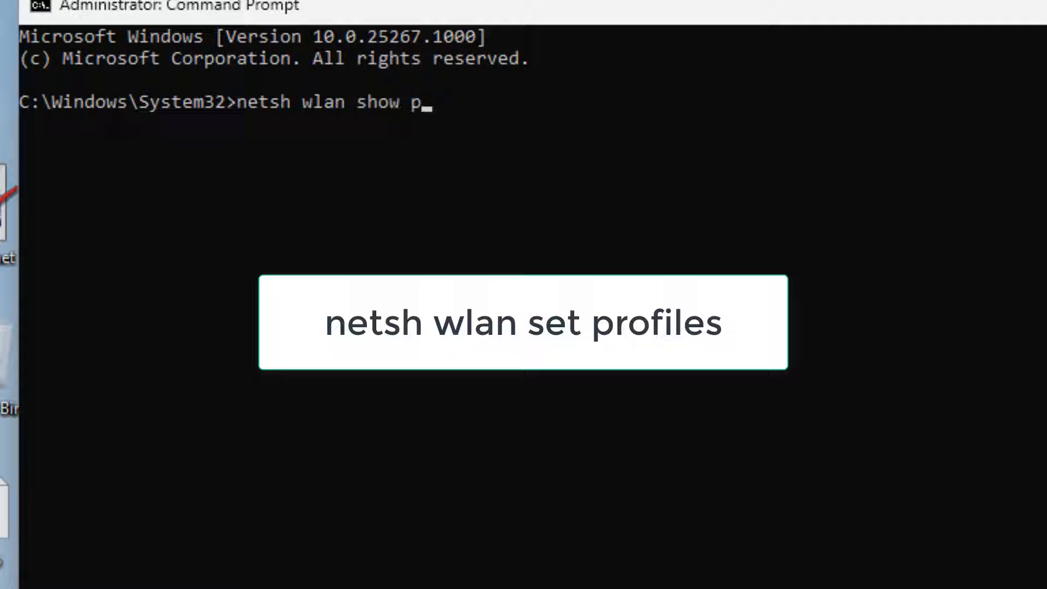
text(rofiles)
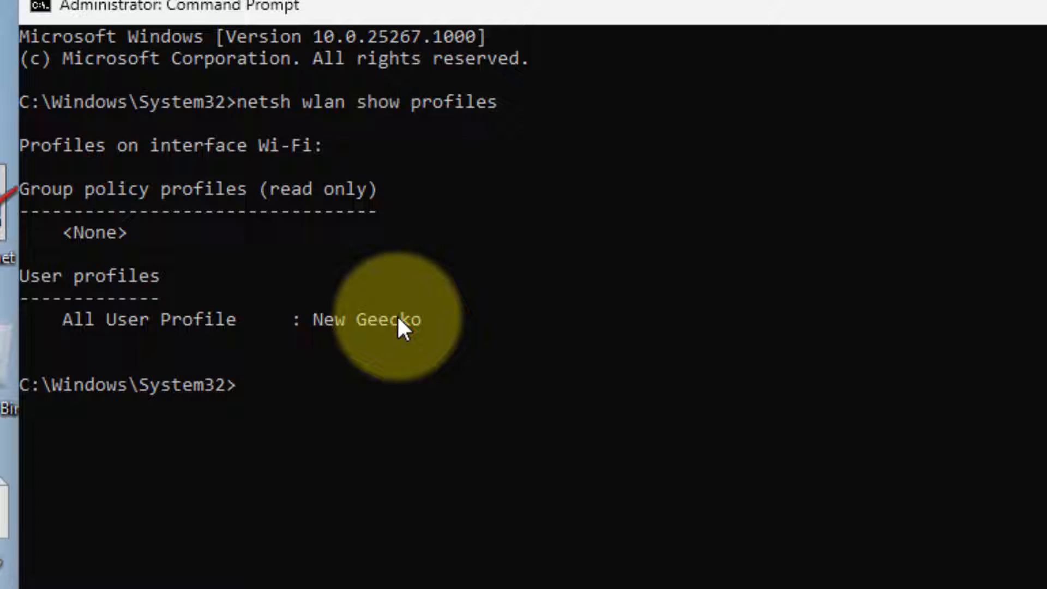
mouse_move(327, 334)
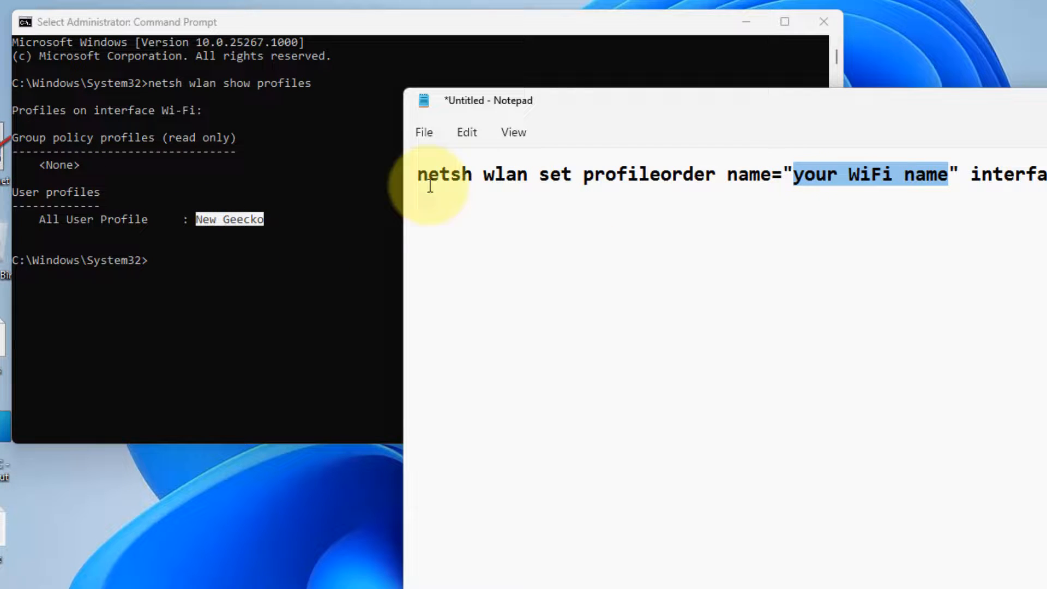
mouse_move(862, 180)
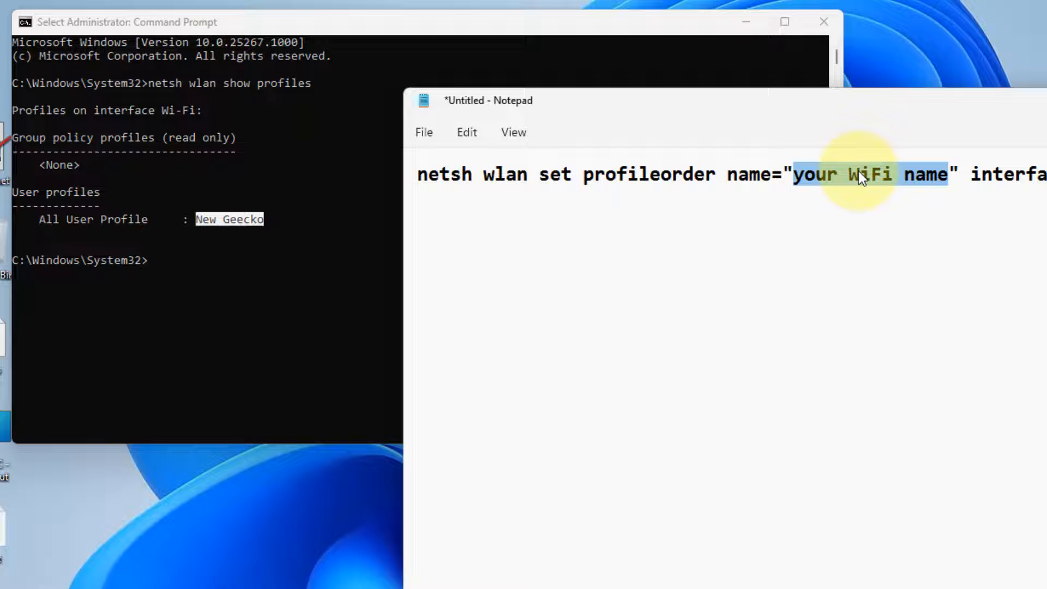
Fill the netsh profileorder command with 'New Geecko' in place of the Wi-Fi name.
text(New)
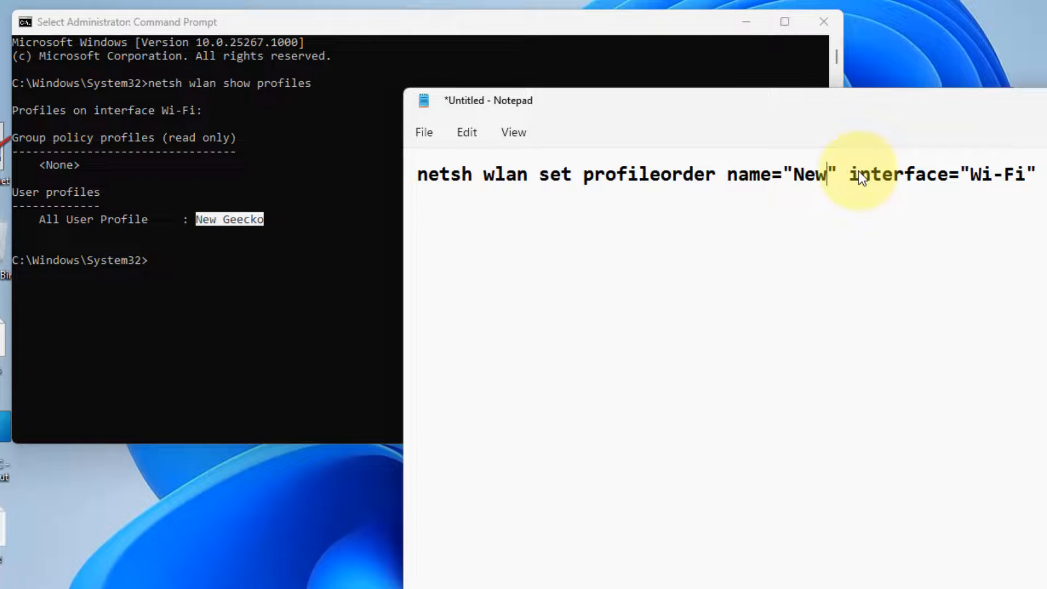
text(Geecko)
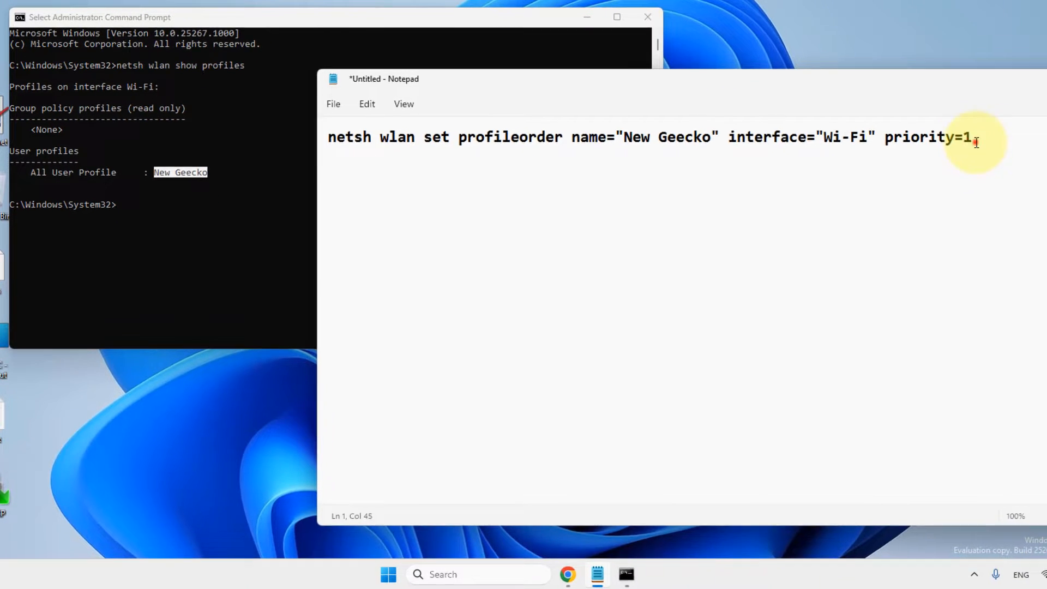
key(ctrl+a)
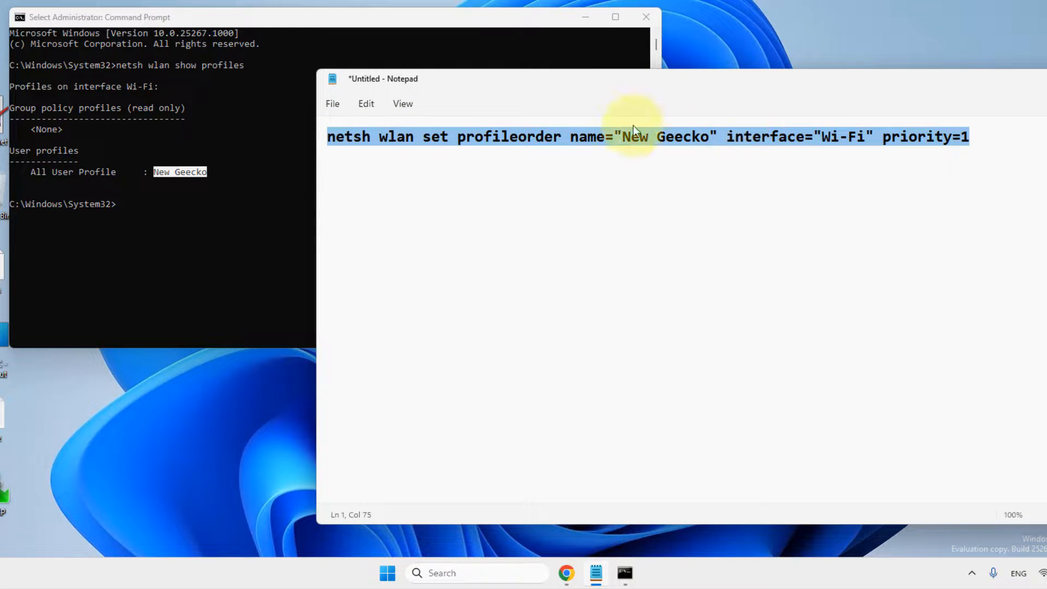
click(627, 136)
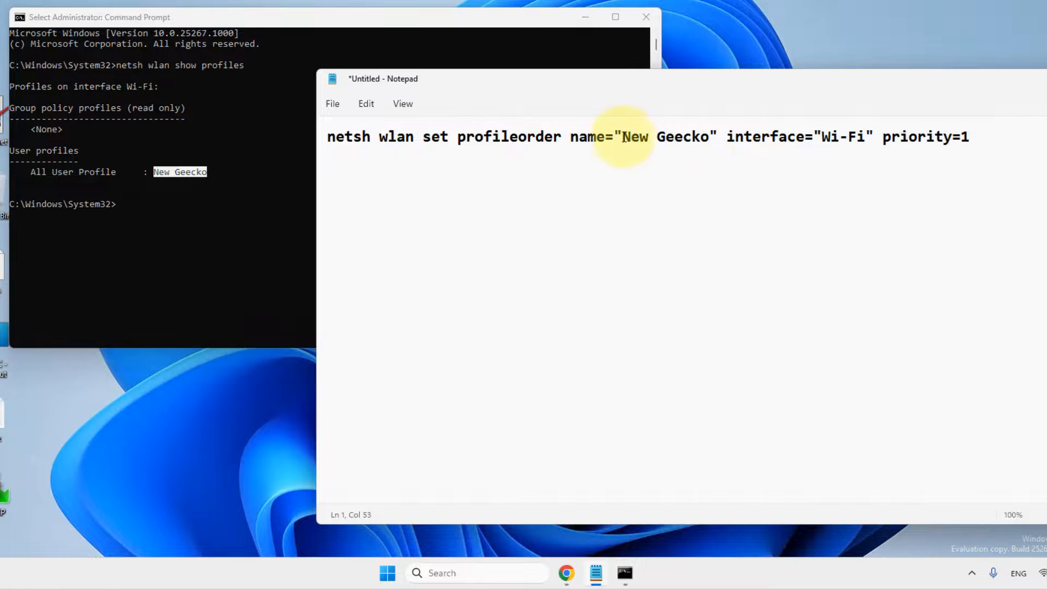
click(170, 203)
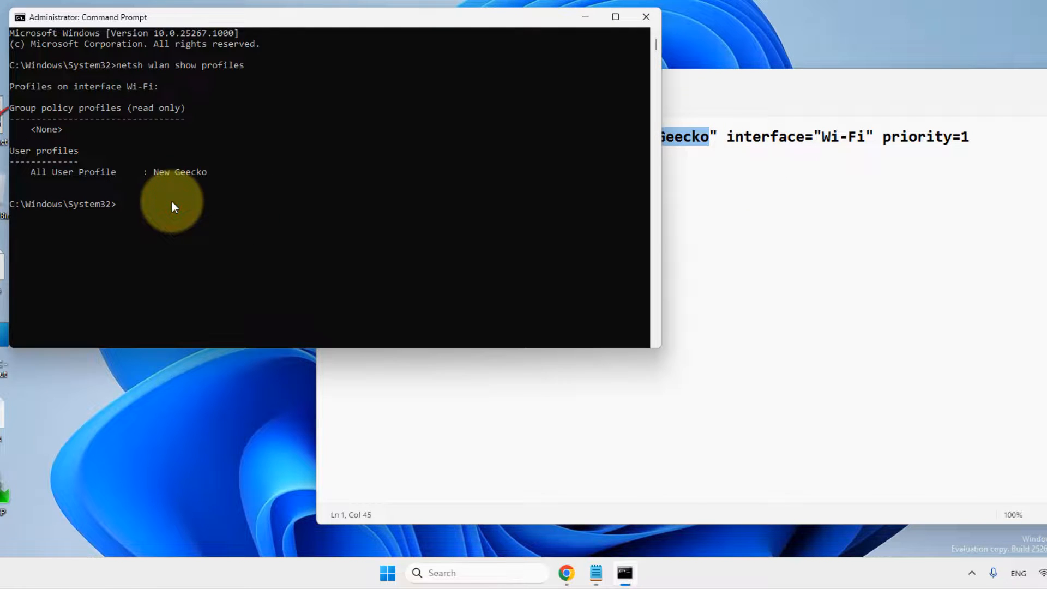
text(New Geecko)
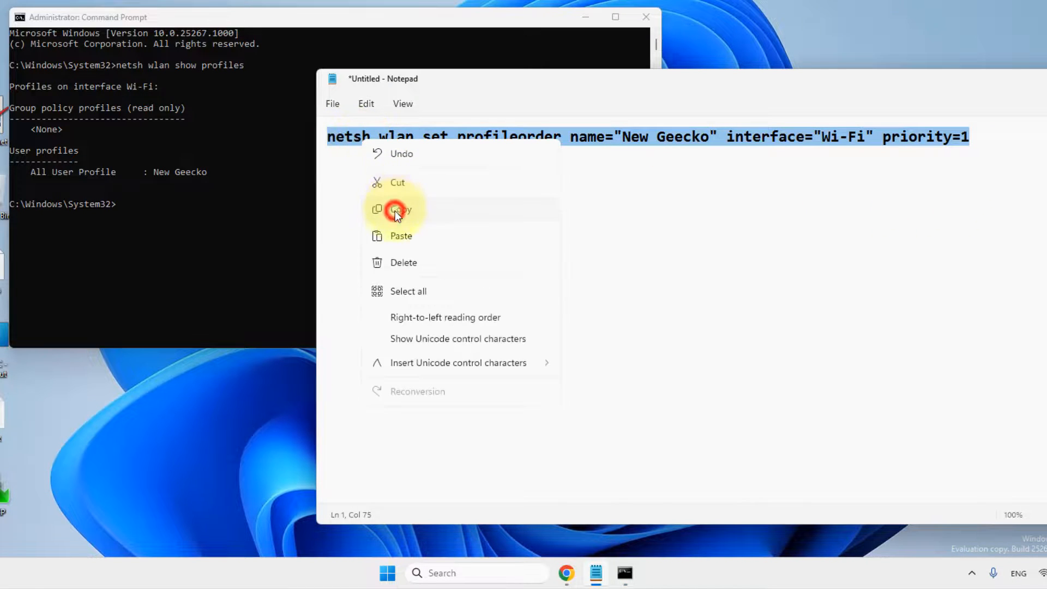
Copy the New Geecko priority 1 command and run it in Command Prompt.
click(396, 209)
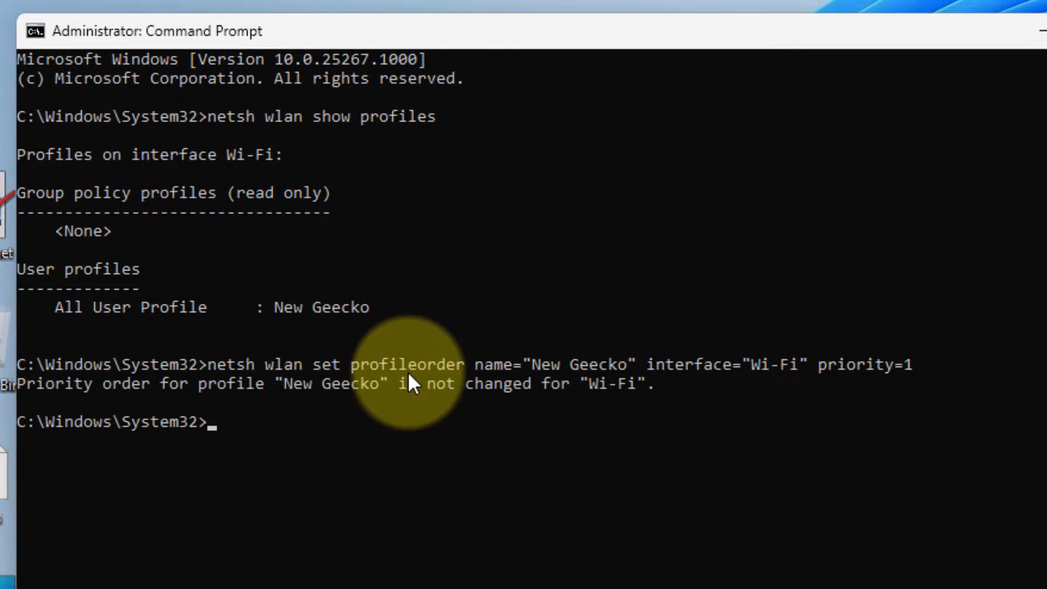
mouse_move(57, 411)
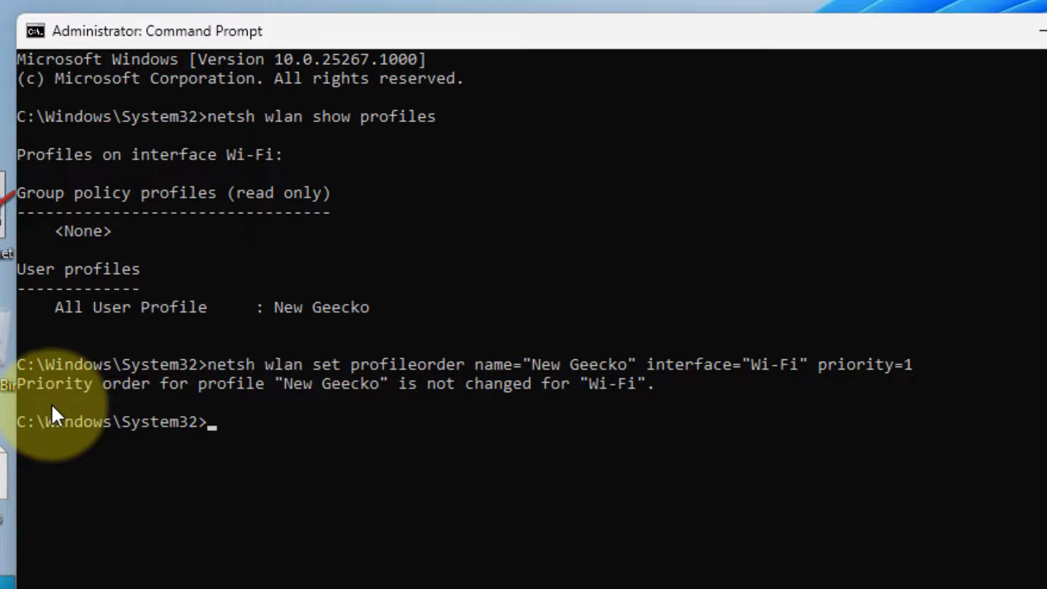
mouse_move(657, 430)
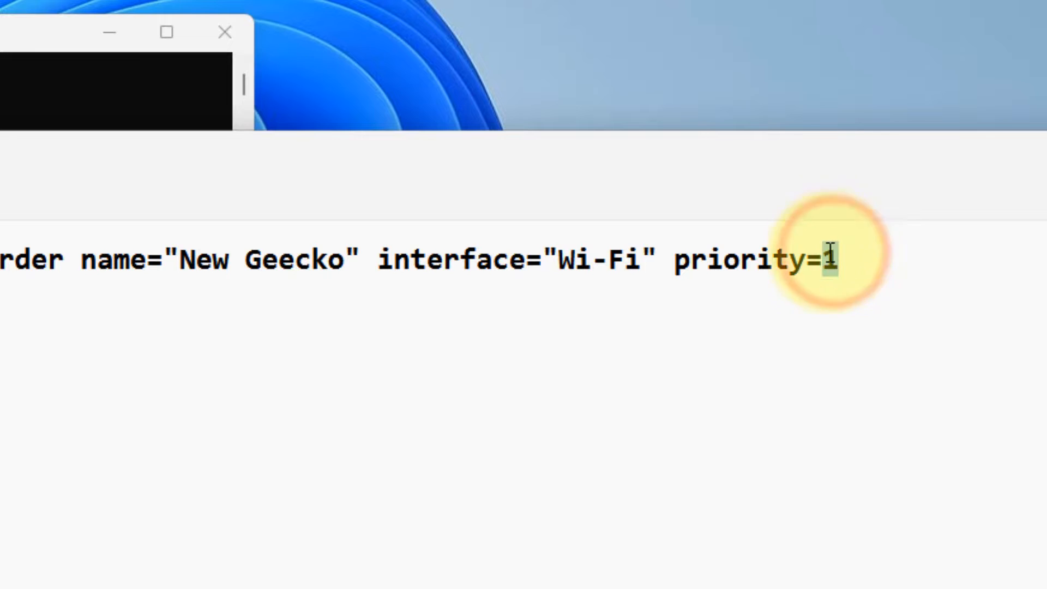
Change priority=1 to priority=2 in the Notepad command.
text(2)
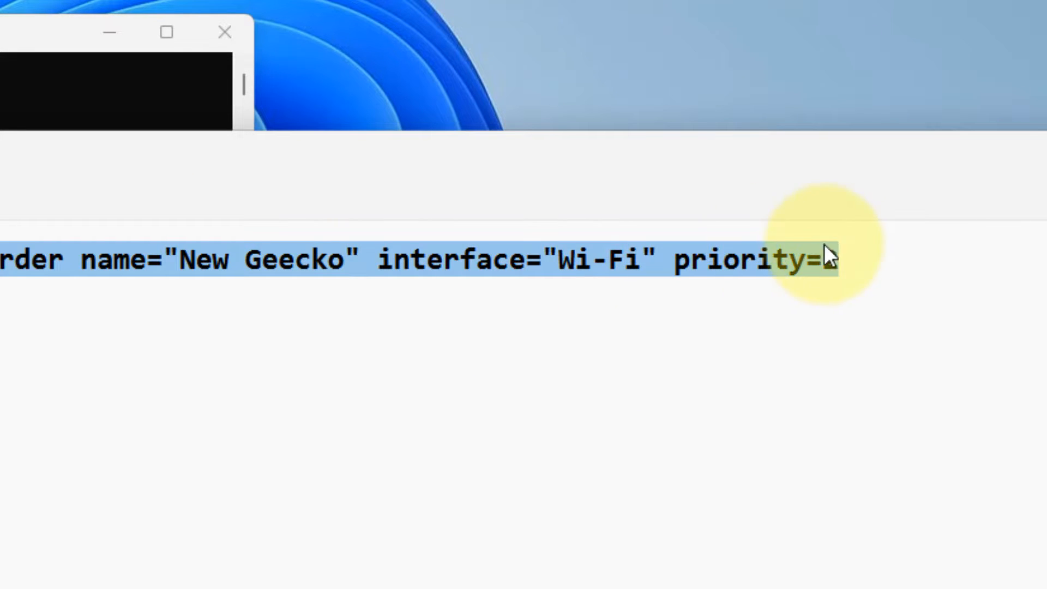
text(2)
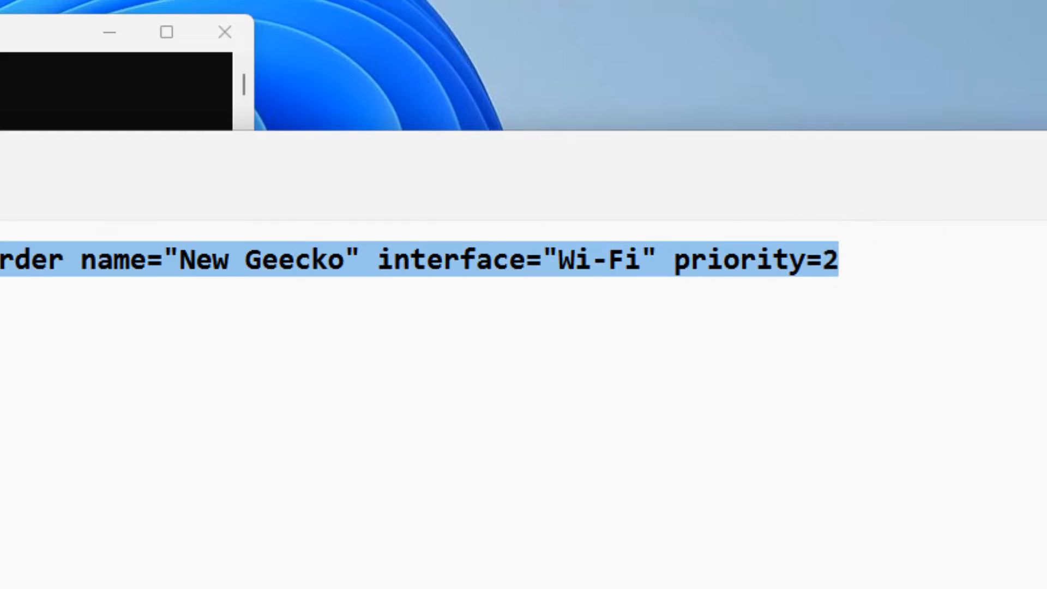
mouse_move(180, 310)
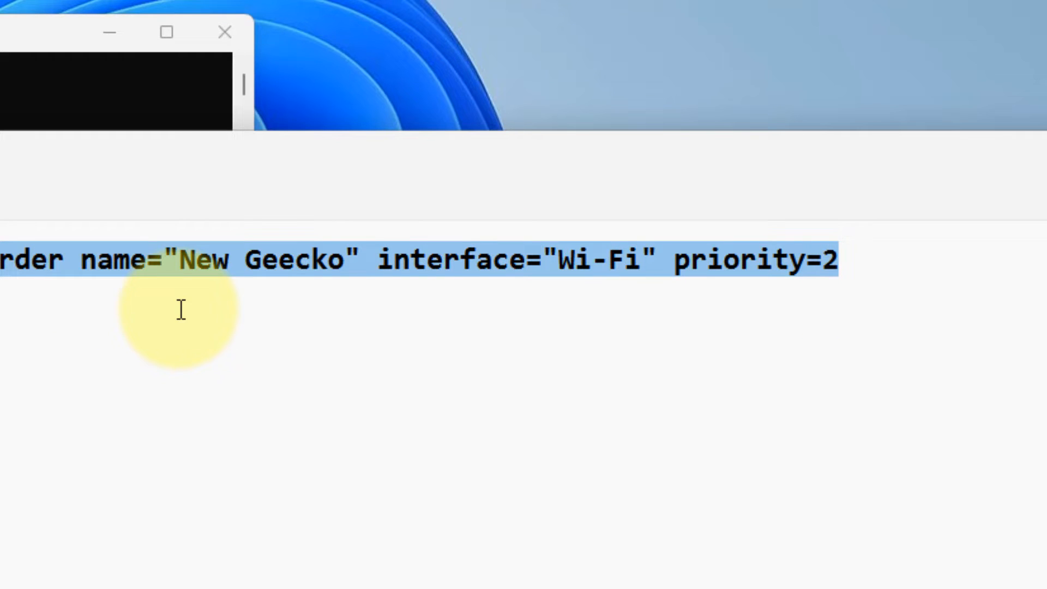